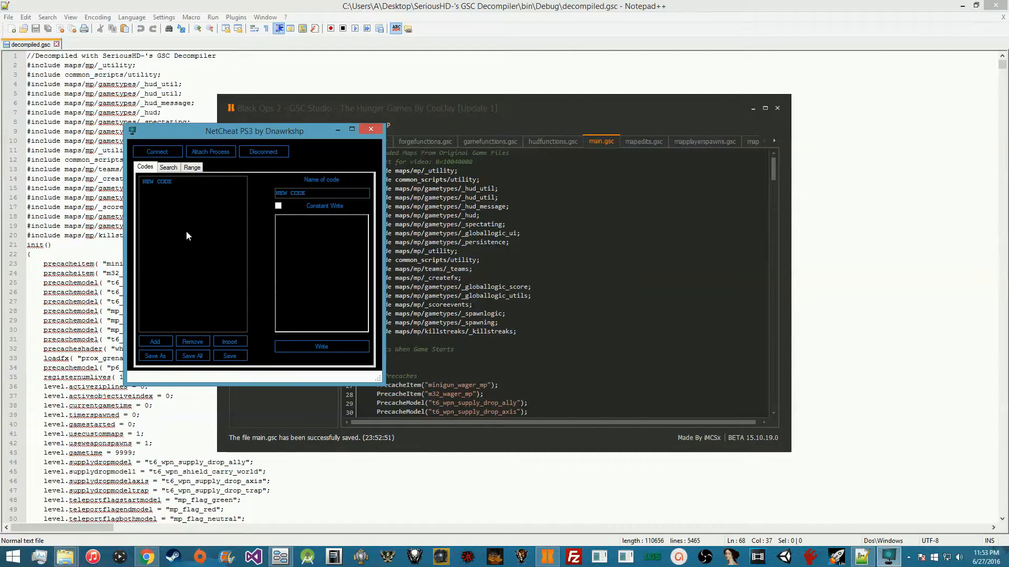
Reposition the NetCheat window and check the game's memory range, 00000000 to FFFFFFFC
drag(254, 130, 345, 105)
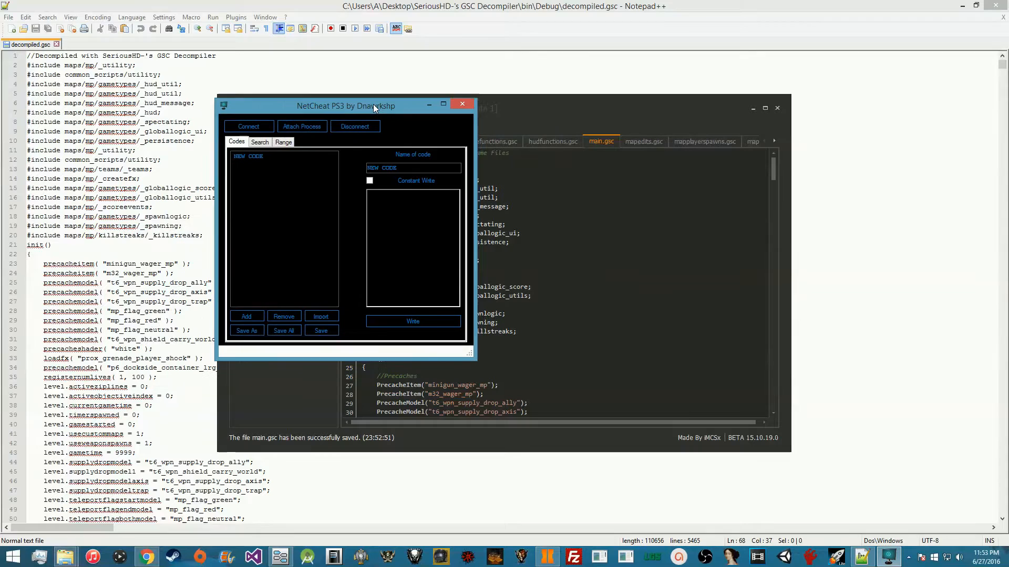
drag(348, 105, 348, 102)
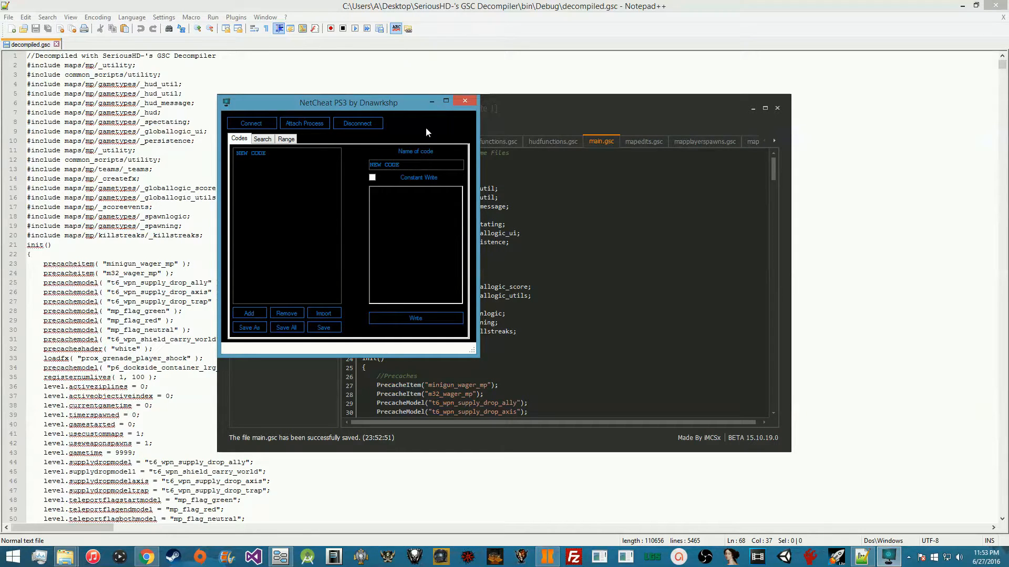
click(286, 139)
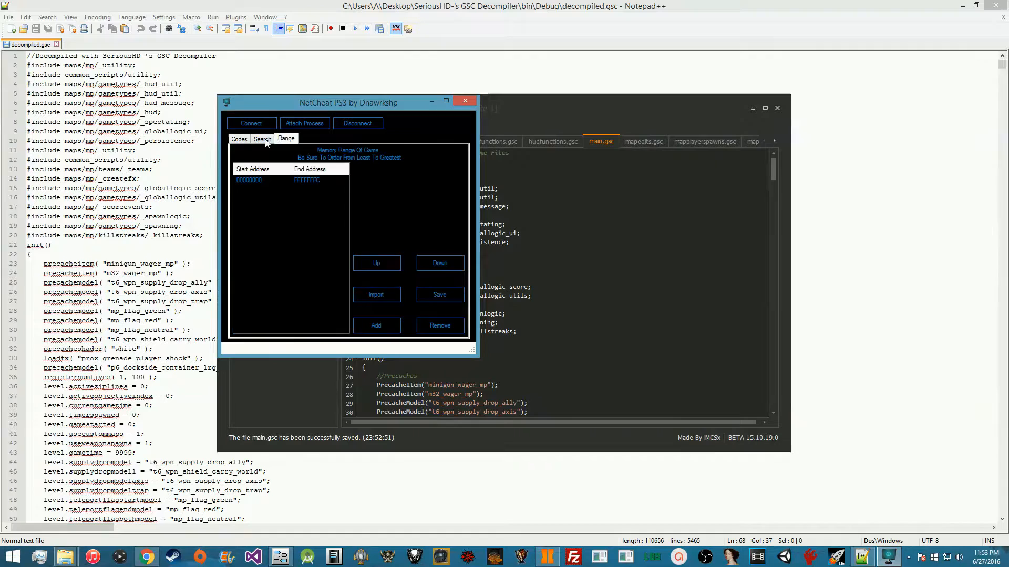
click(238, 138)
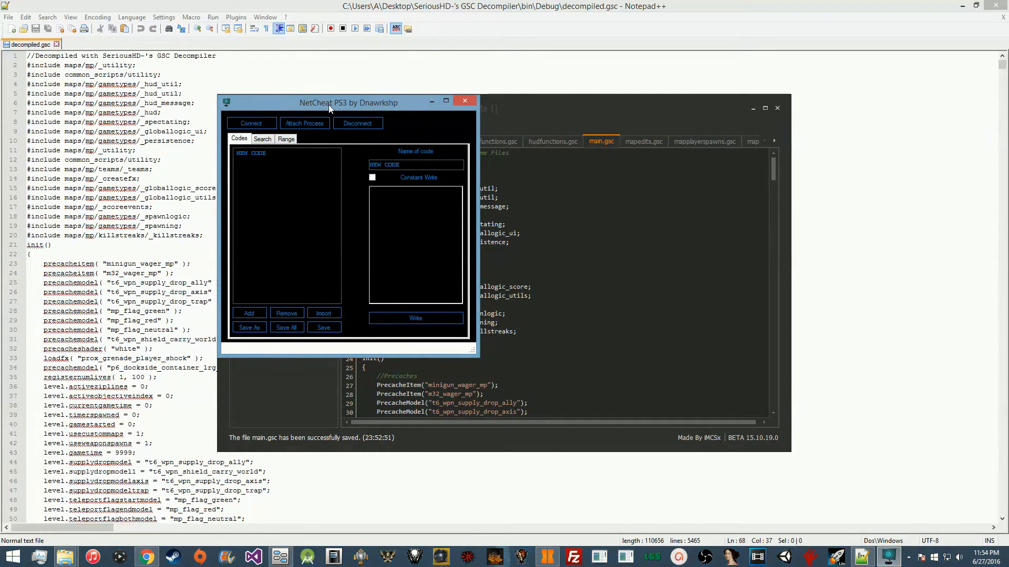
drag(348, 103, 377, 107)
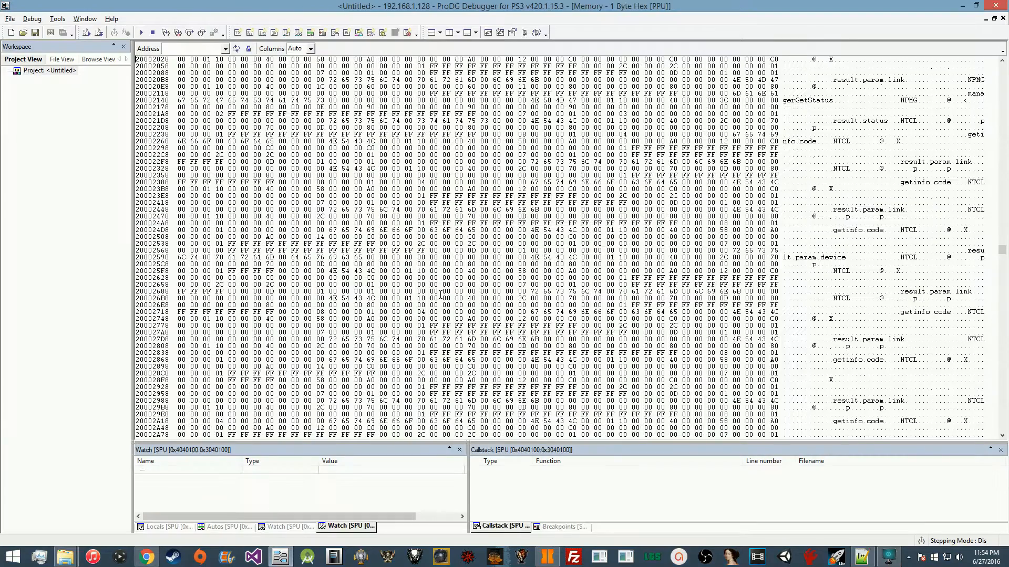
Scroll the debugger's memory view before bringing GSC Studio forward
scroll(up, 3)
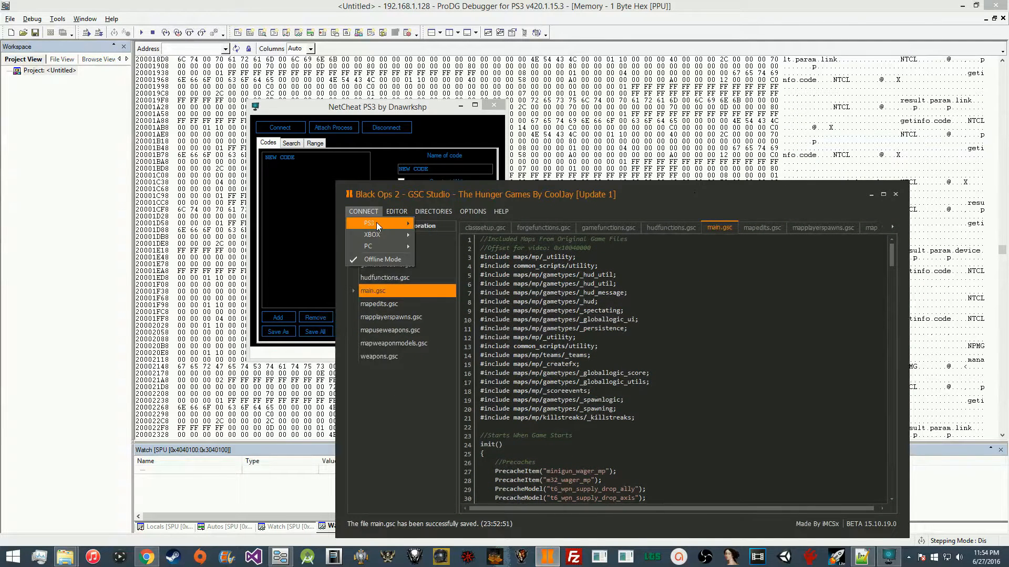
Connect to the PS3 and inject The Hunger Games By CoolJay [Update 1].gscr onto the console
click(368, 223)
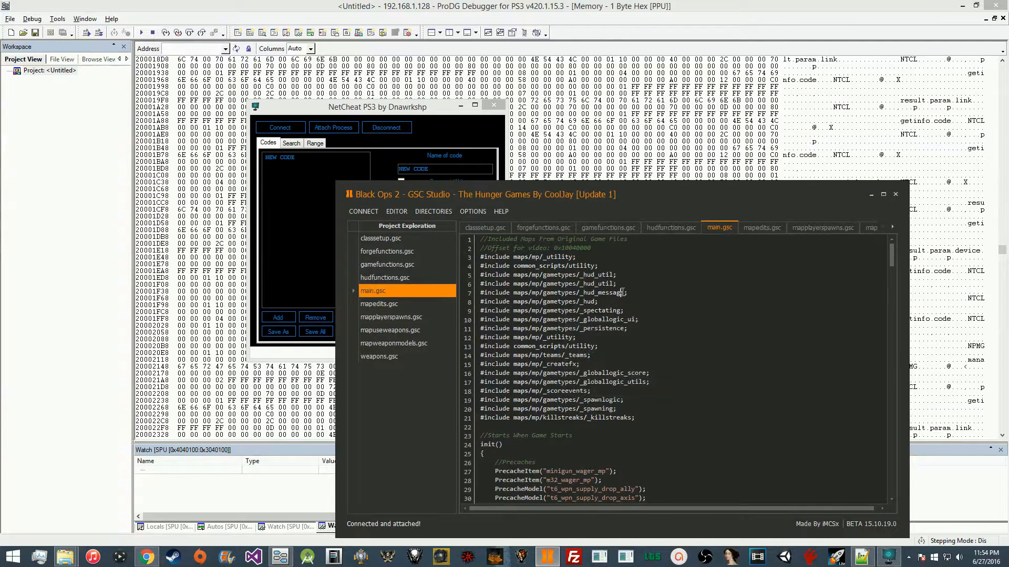
click(397, 212)
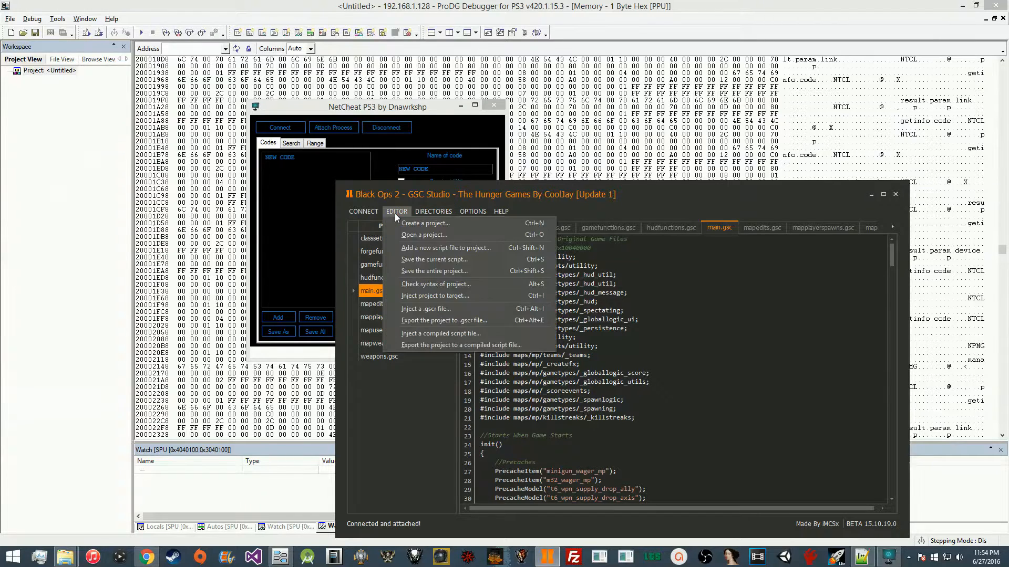
mouse_move(430, 313)
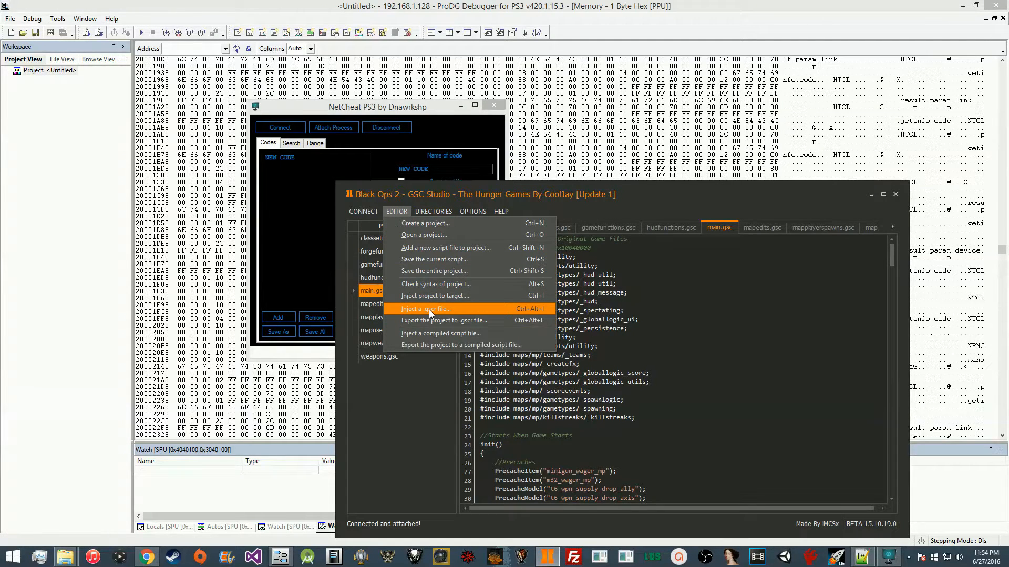
click(434, 295)
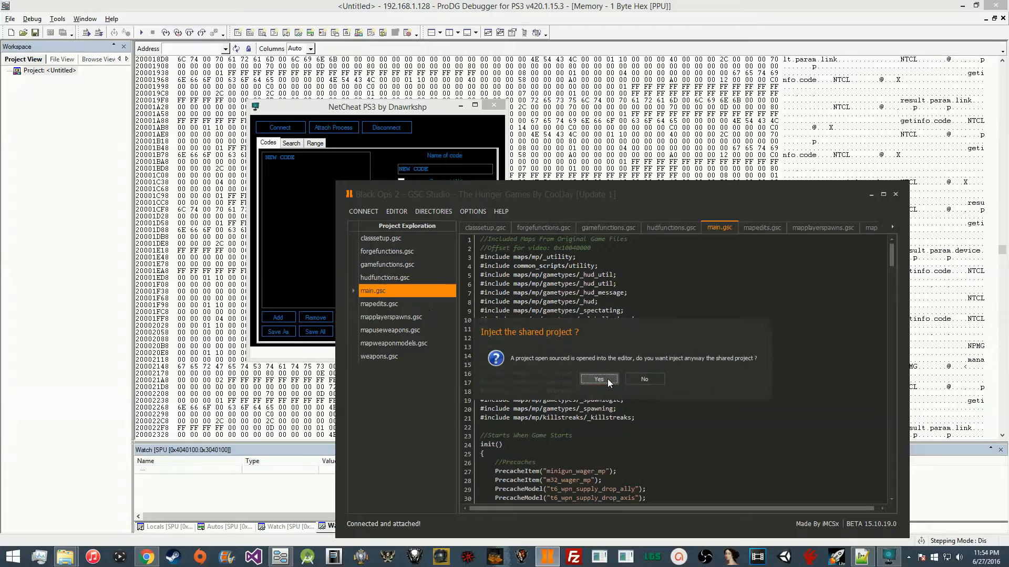
click(597, 379)
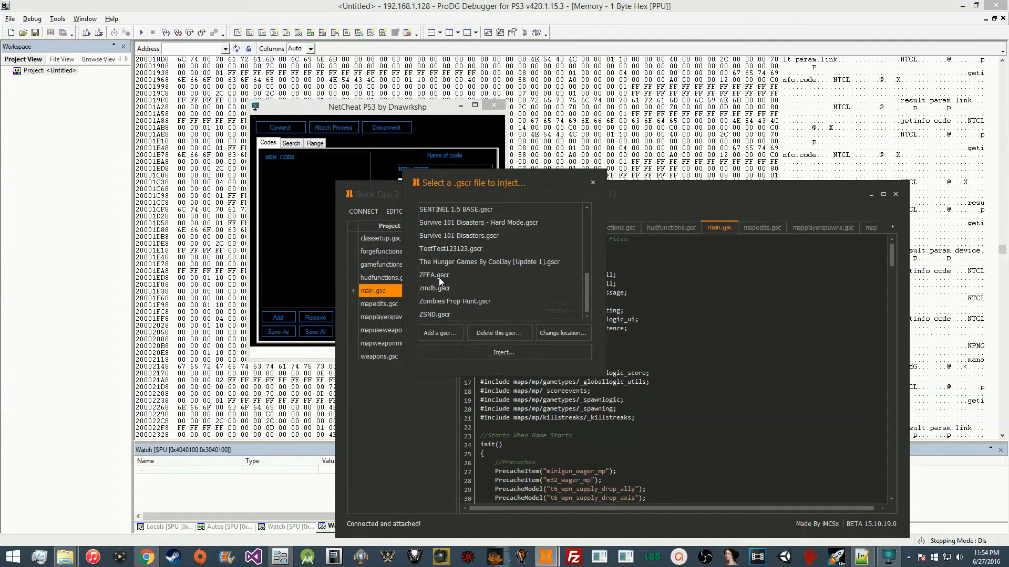
click(489, 261)
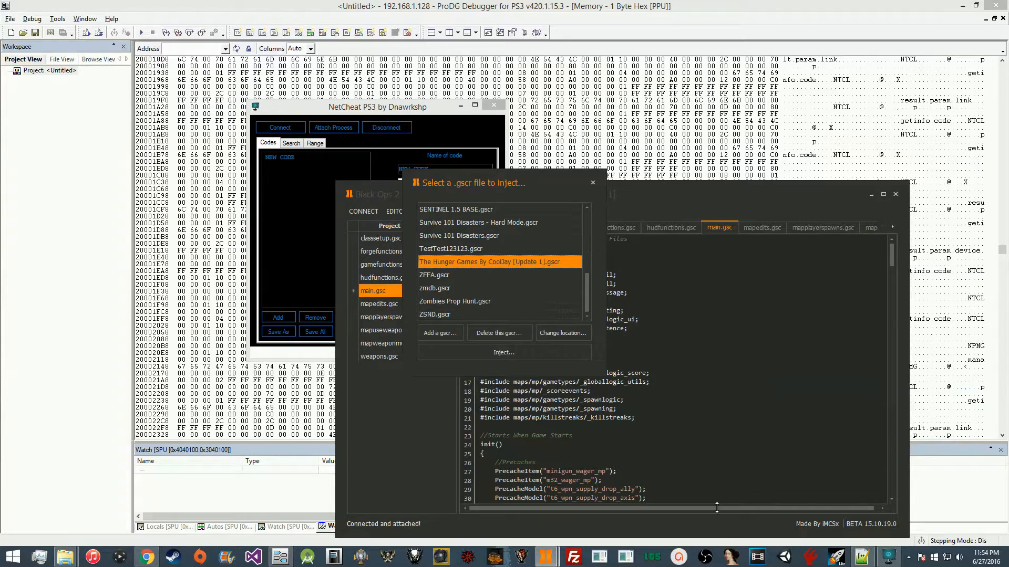
click(503, 352)
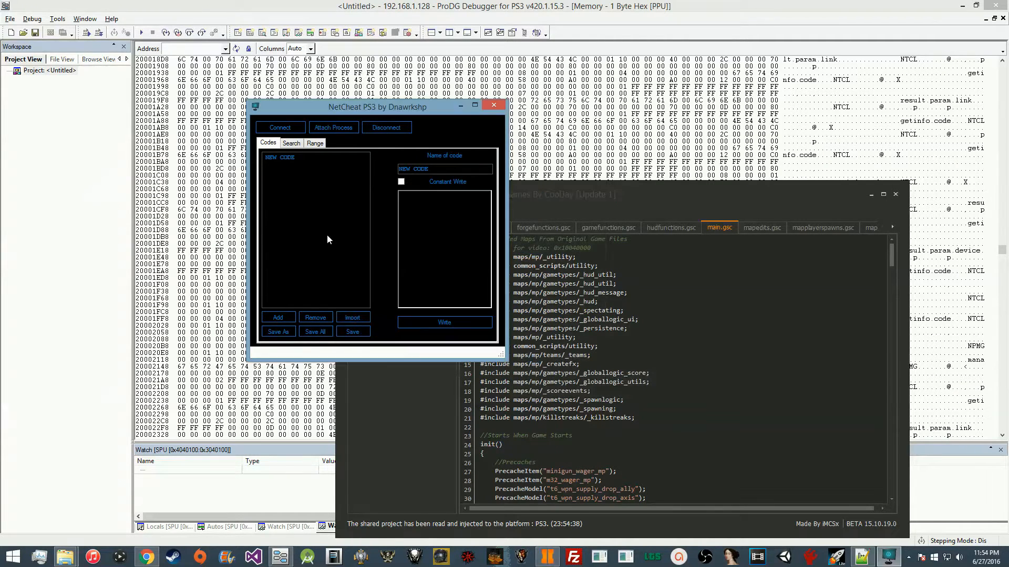
Connect NetCheat to the console and attach to the running game process
click(280, 127)
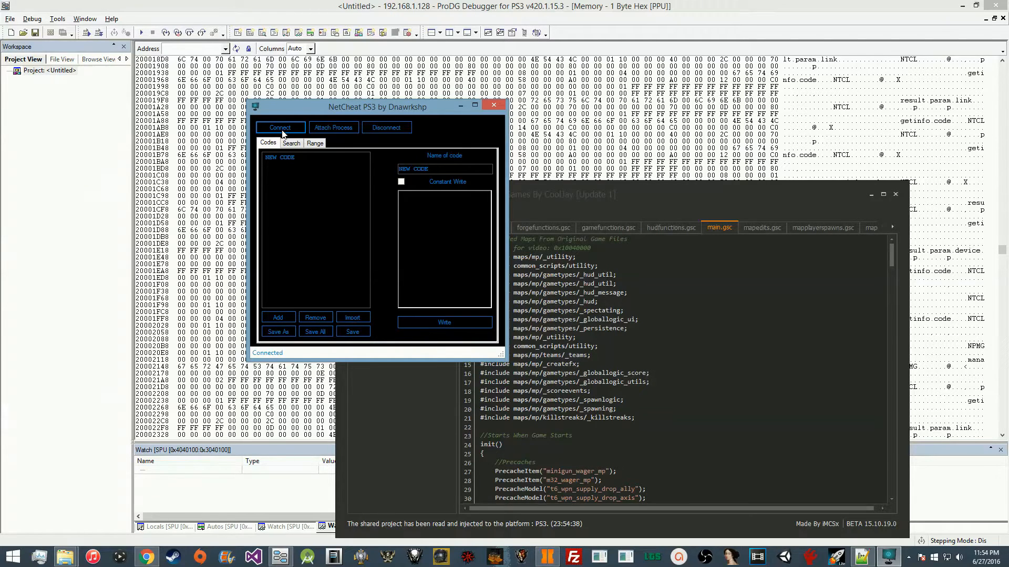
click(334, 127)
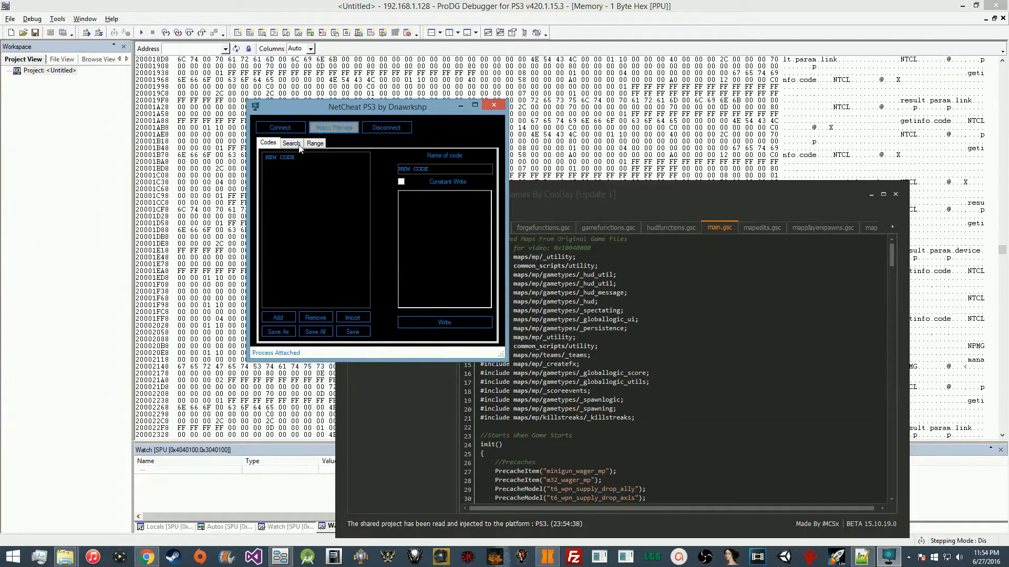
click(290, 143)
text(10040000)
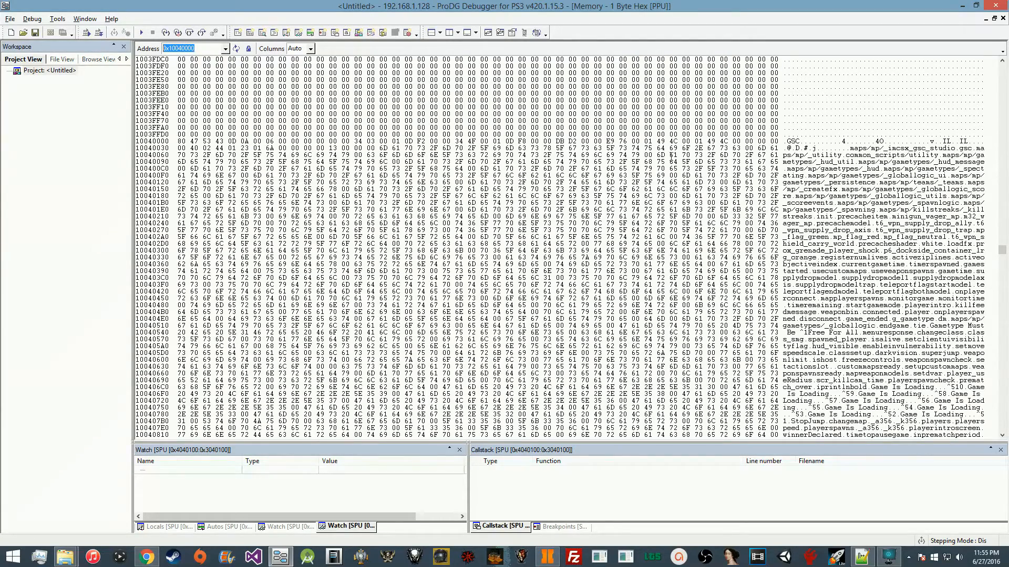
Scroll through the injected script's text in memory from 0x10040000
scroll(down, 3)
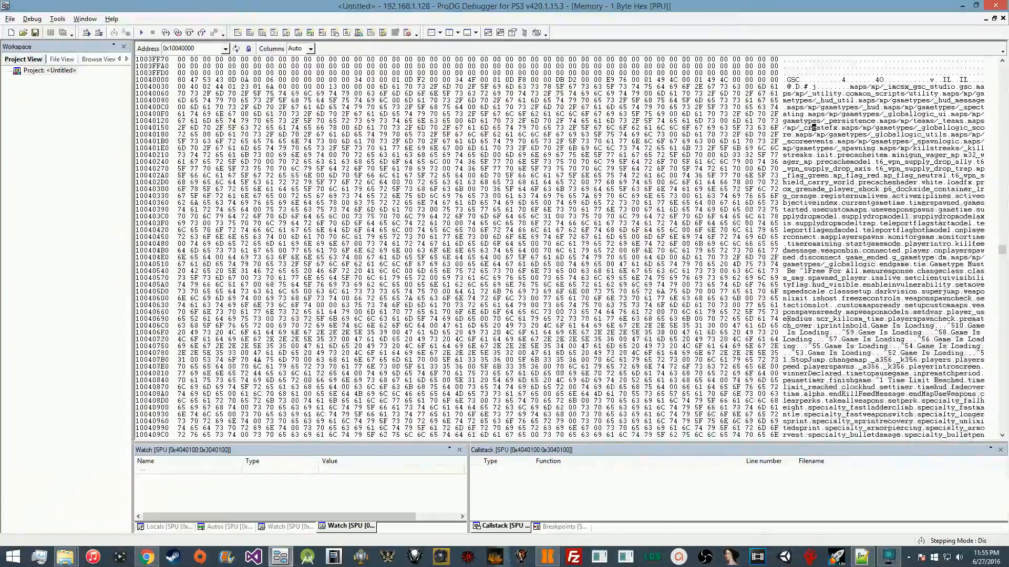
scroll(down, 3)
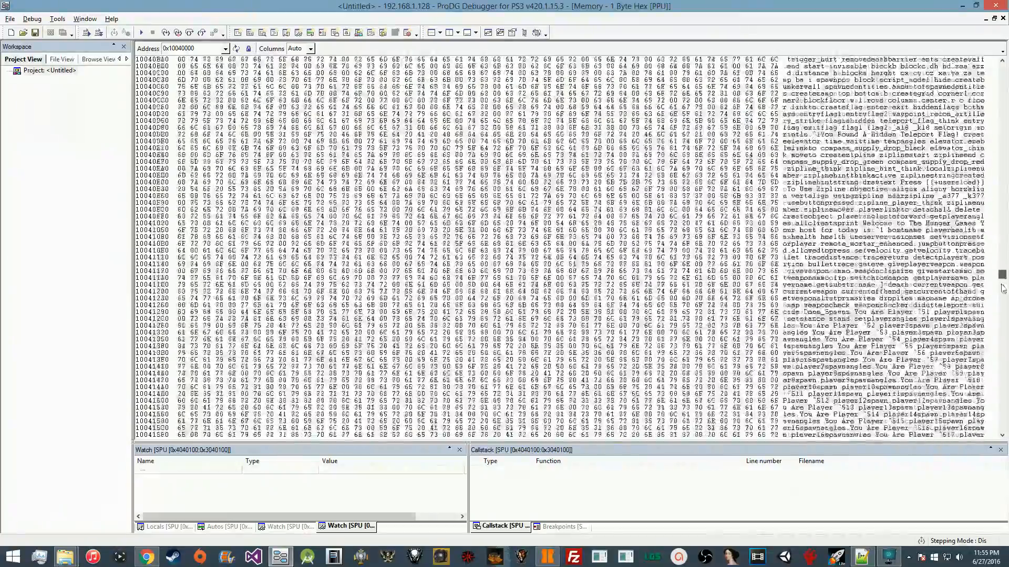
scroll(down, 3)
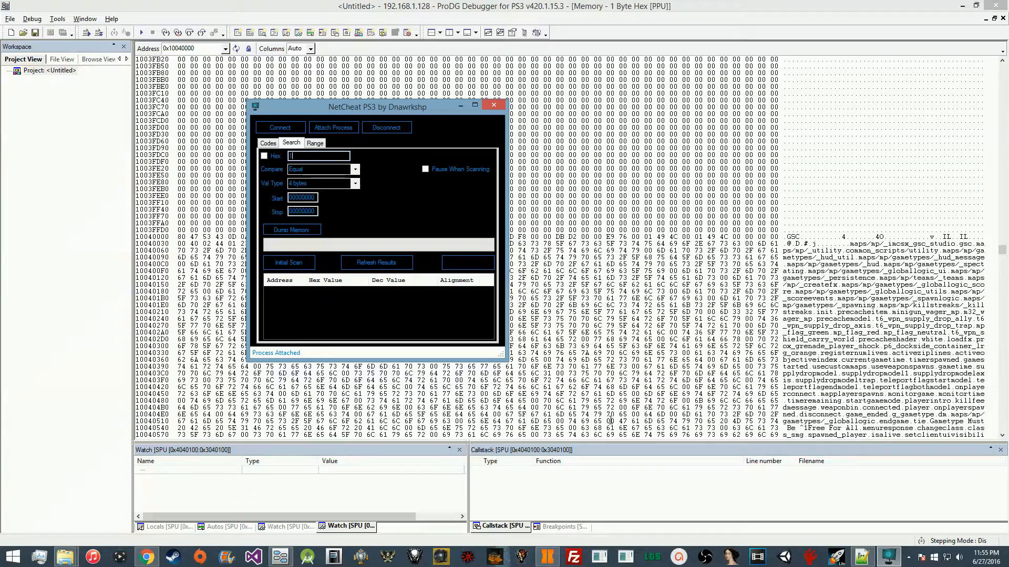
Run a Text scan for 'GSC', getting one hit at 10040001, then stop the scan
click(301, 197)
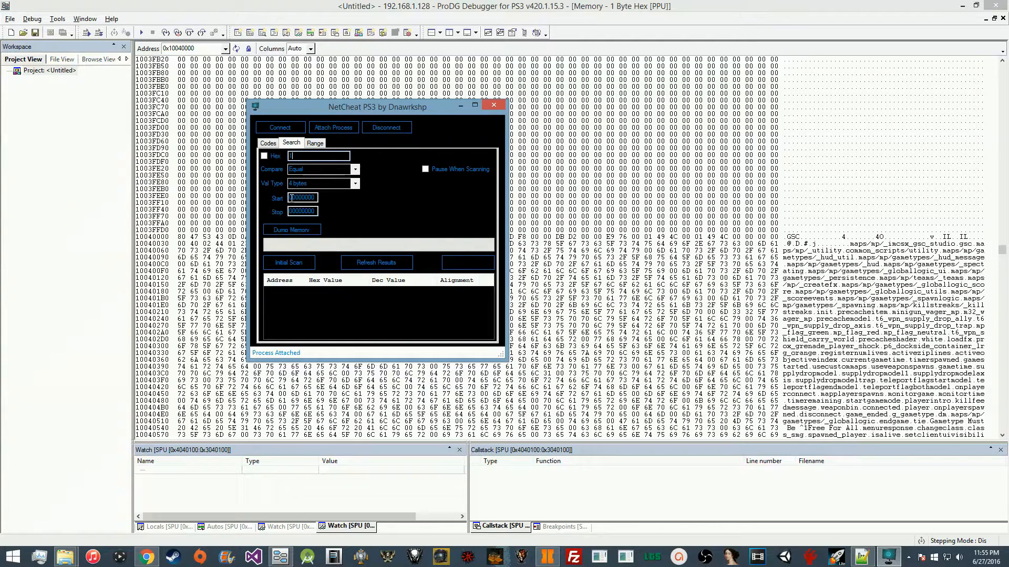
click(302, 197)
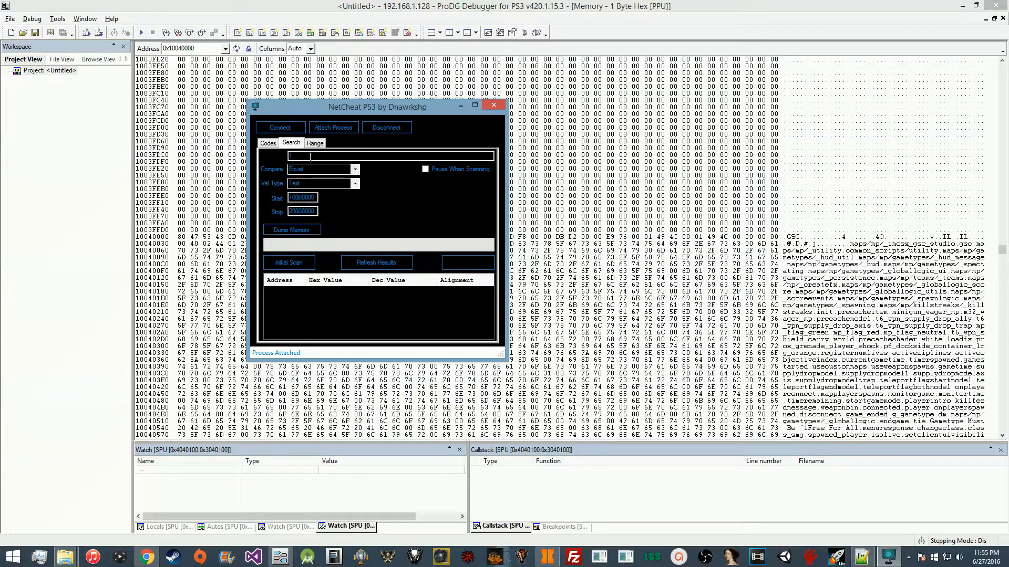
text(GSC)
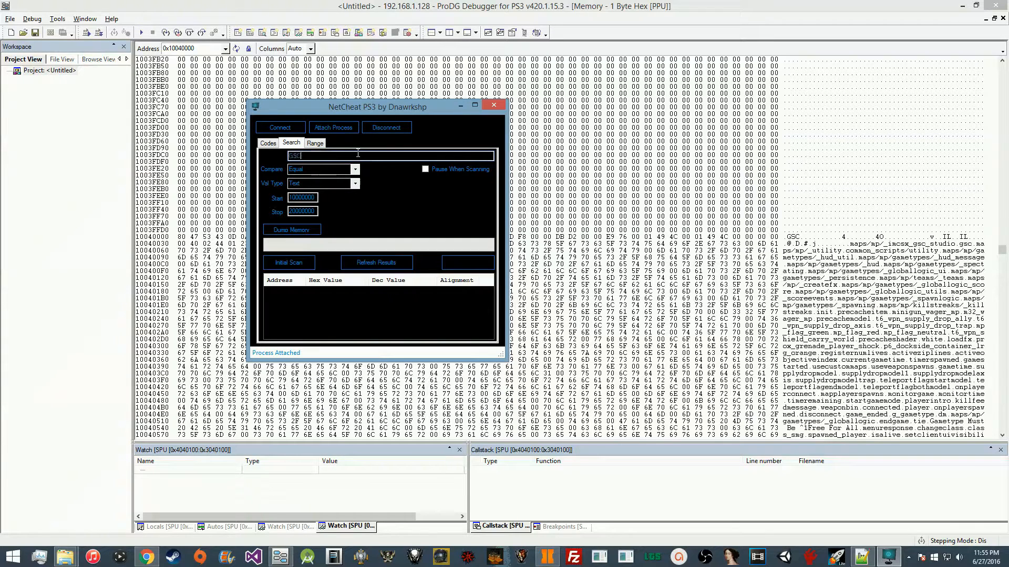
click(288, 263)
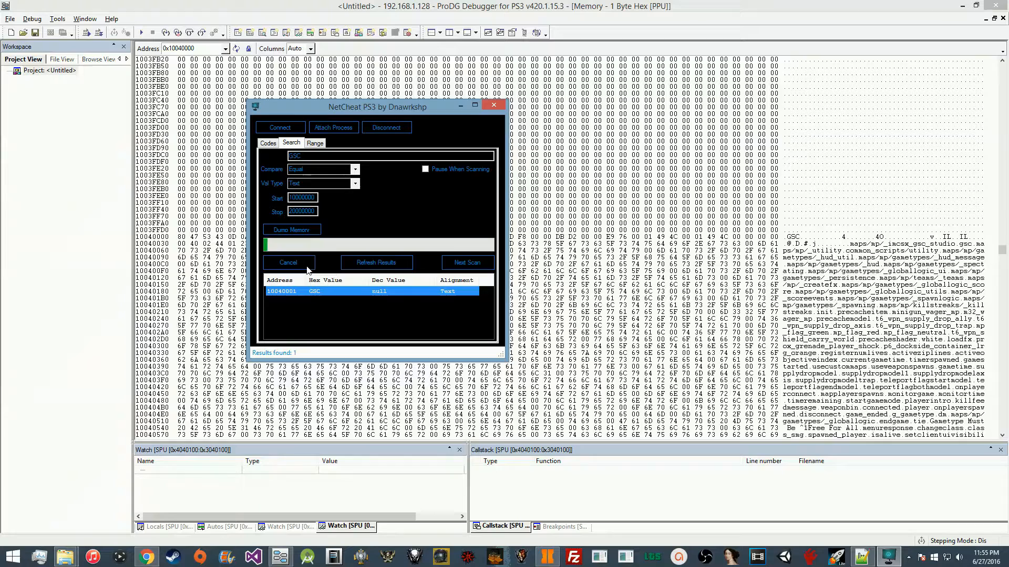
click(288, 263)
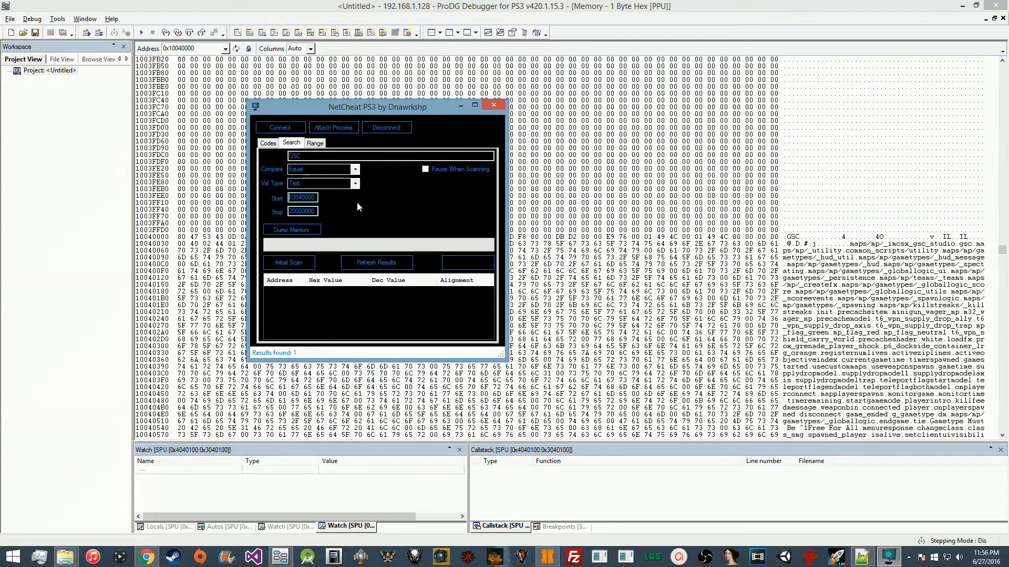
Scroll the debugger's memory view down to where the script data ends near 10054000
click(494, 105)
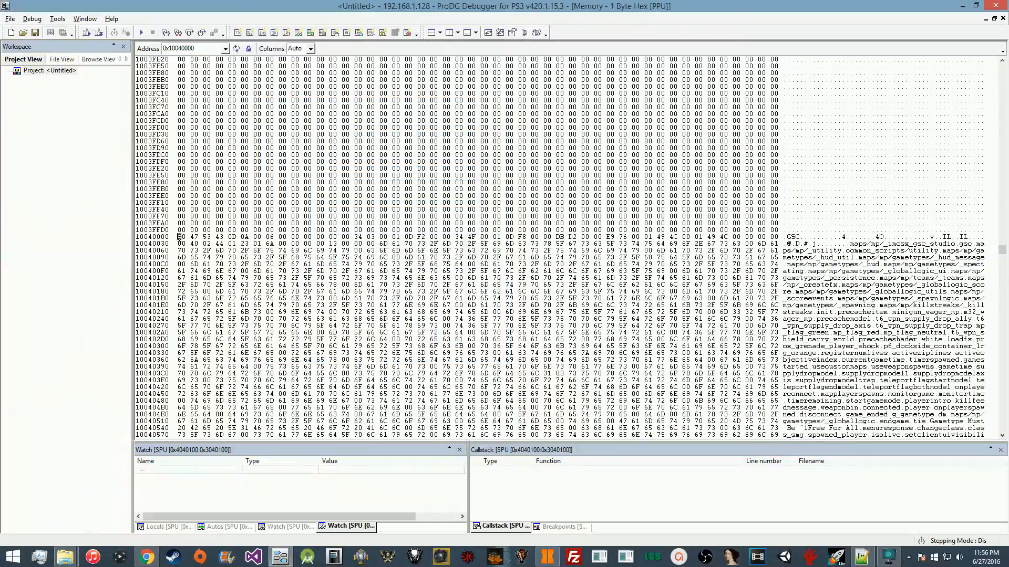
scroll(down, 3)
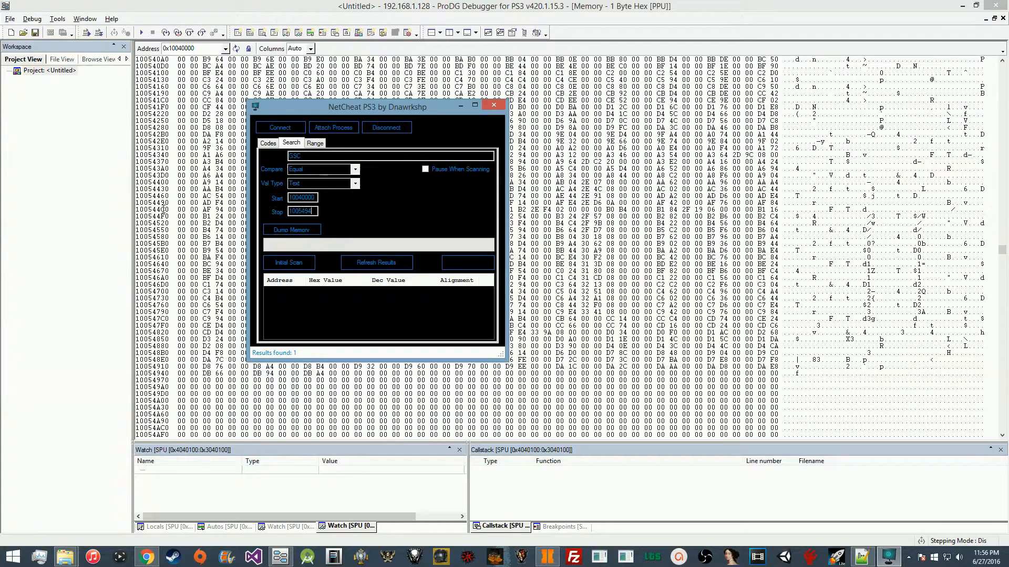
Dump the 10040000–10054948 range to Hunger Games Dump.gsc in maps\mp\gametypes
click(494, 105)
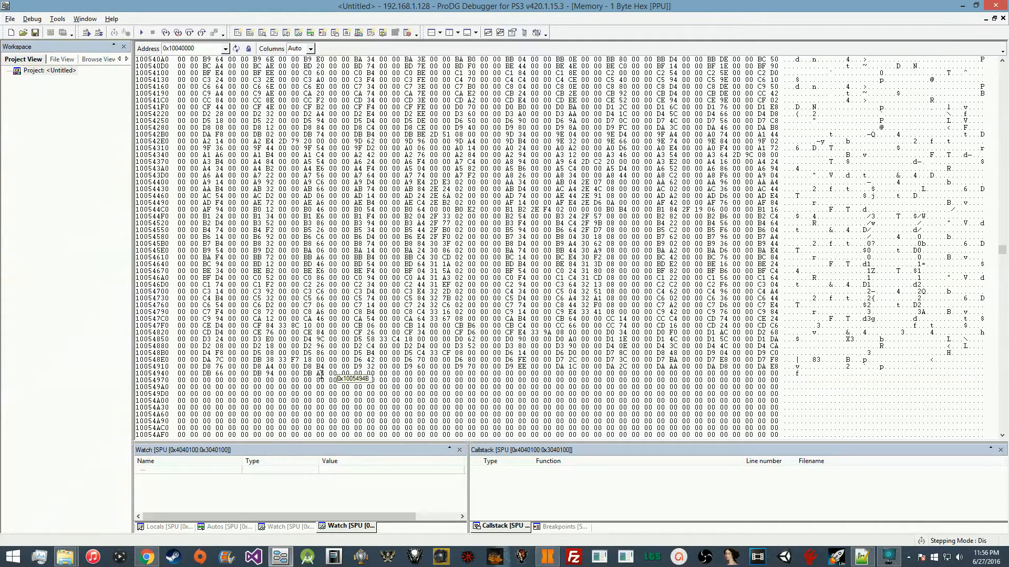
click(888, 557)
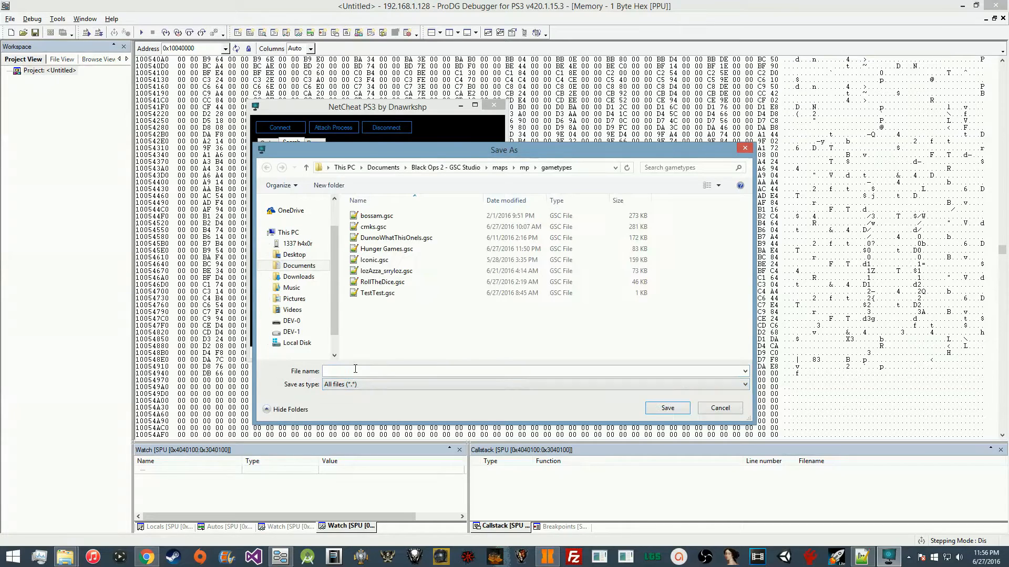
mouse_move(376, 372)
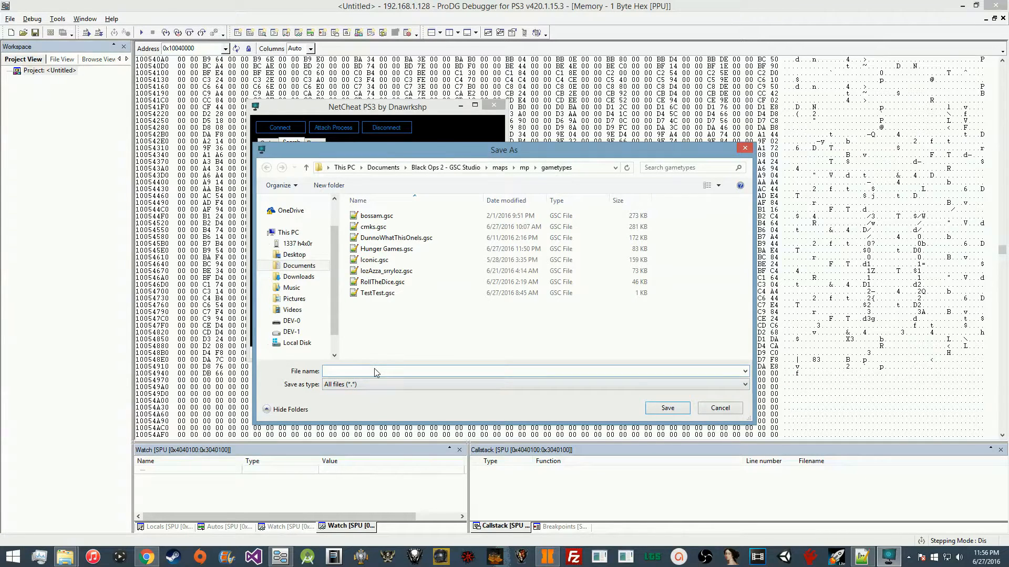
text(Hunger Games Dump)
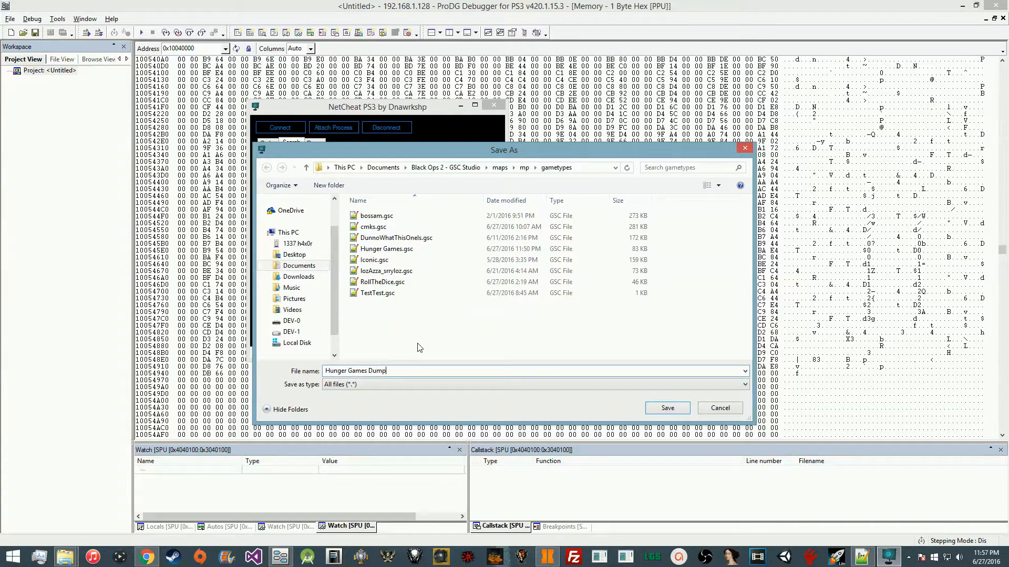
text(.gsc)
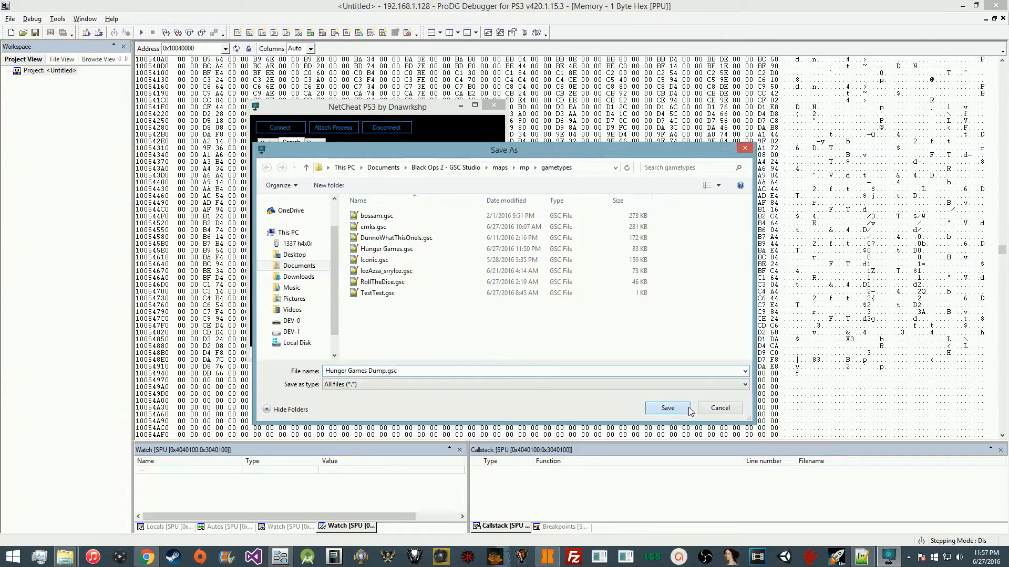
click(667, 408)
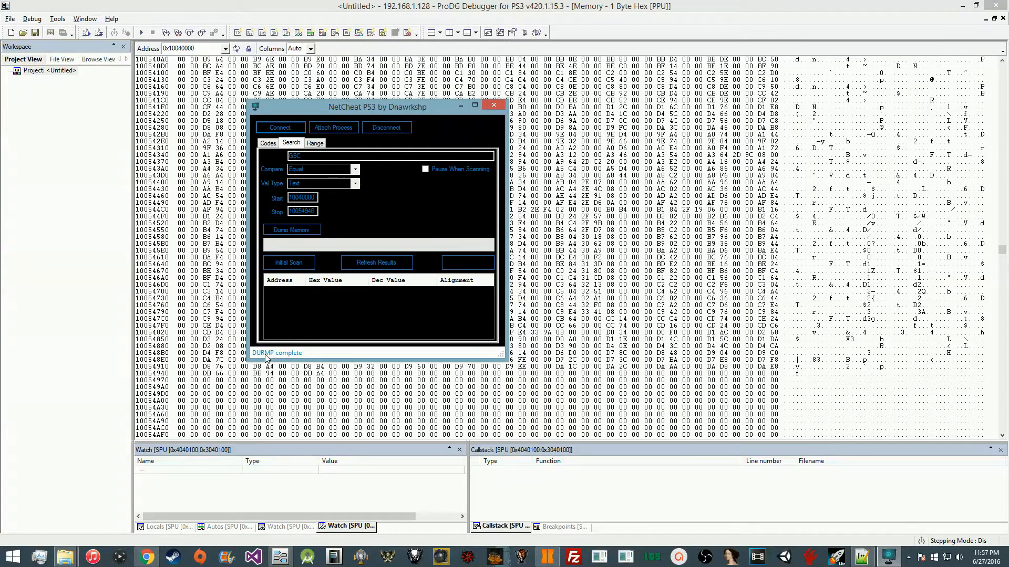
Browse into maps\mp\gametypes where Hunger Games Dump.gsc (83 KB) now sits
drag(378, 107, 328, 104)
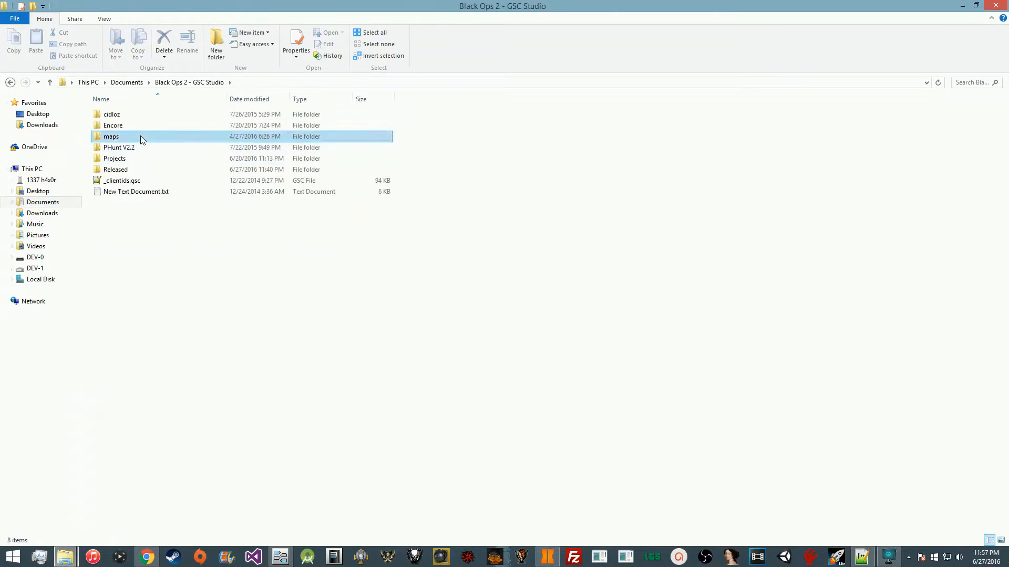
double_click(110, 137)
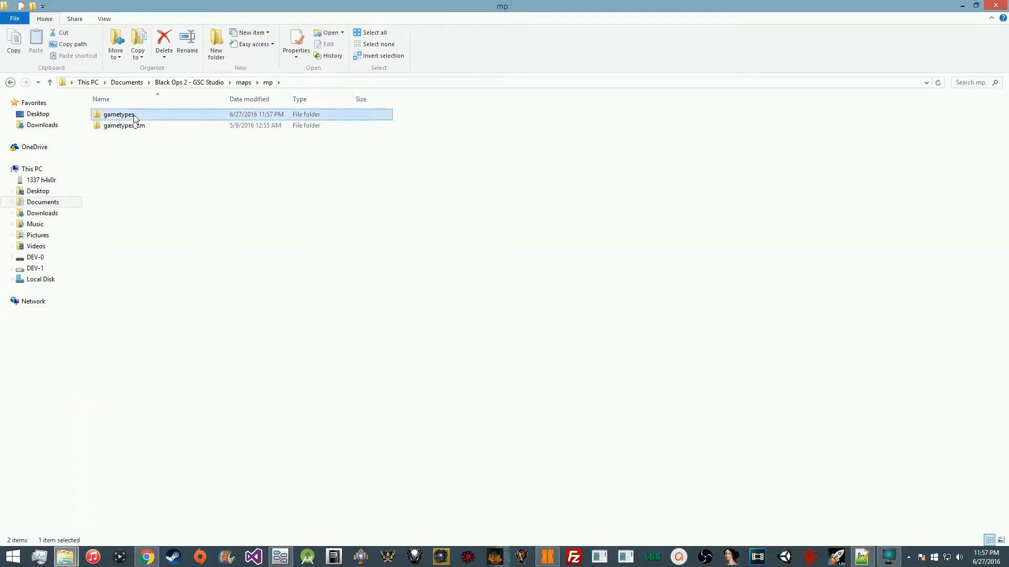
double_click(119, 114)
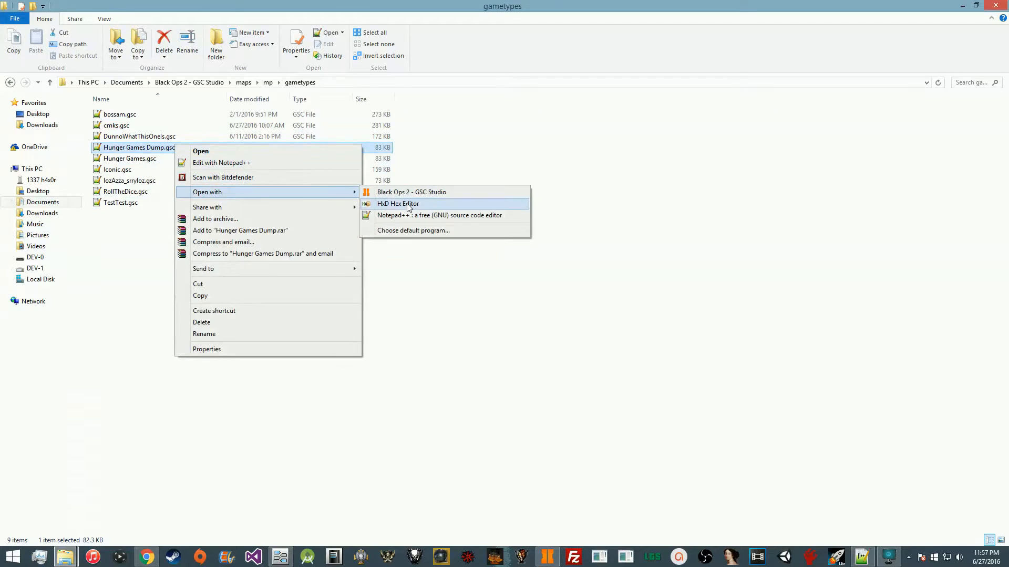
click(397, 203)
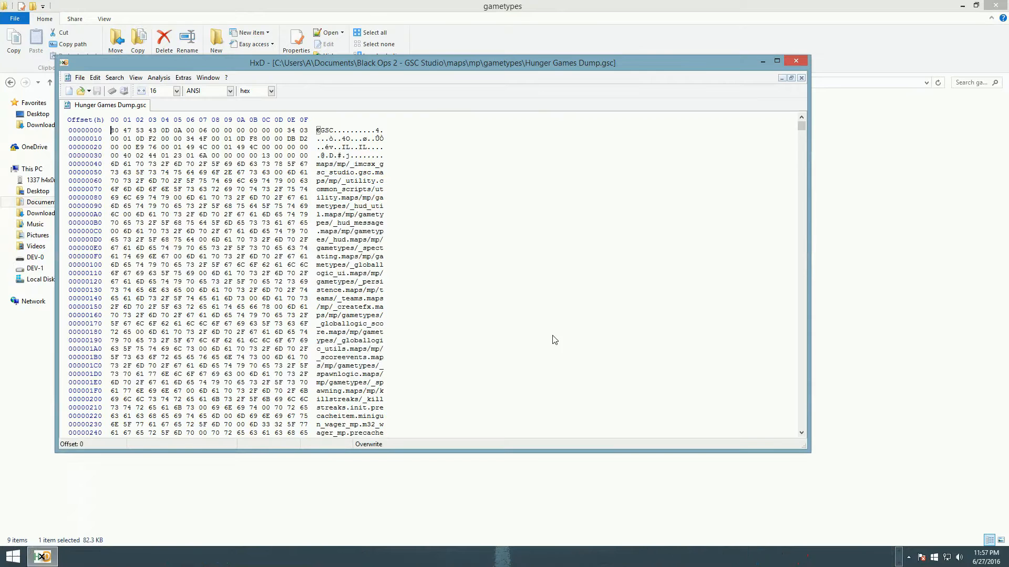
scroll(down, 3)
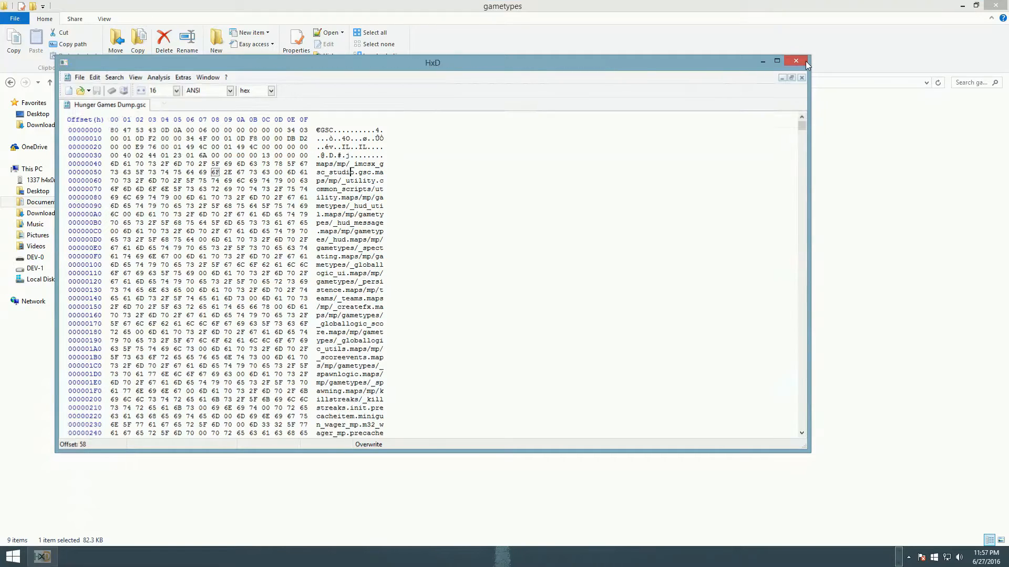
click(796, 61)
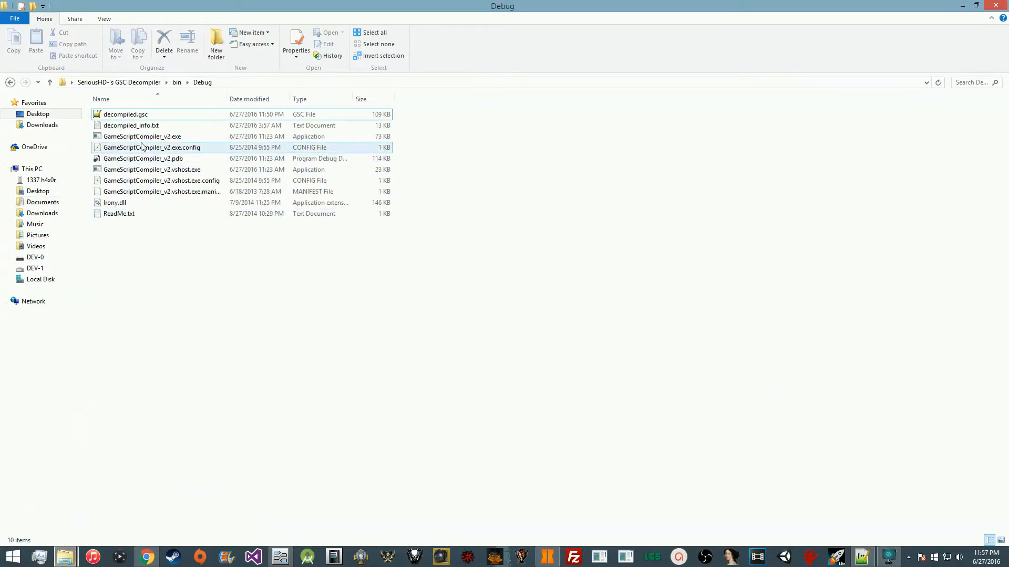
Launch GameScriptCompiler_v2.exe, load Hunger Games.gsc and decompile it into decompiled.gsc
double_click(142, 136)
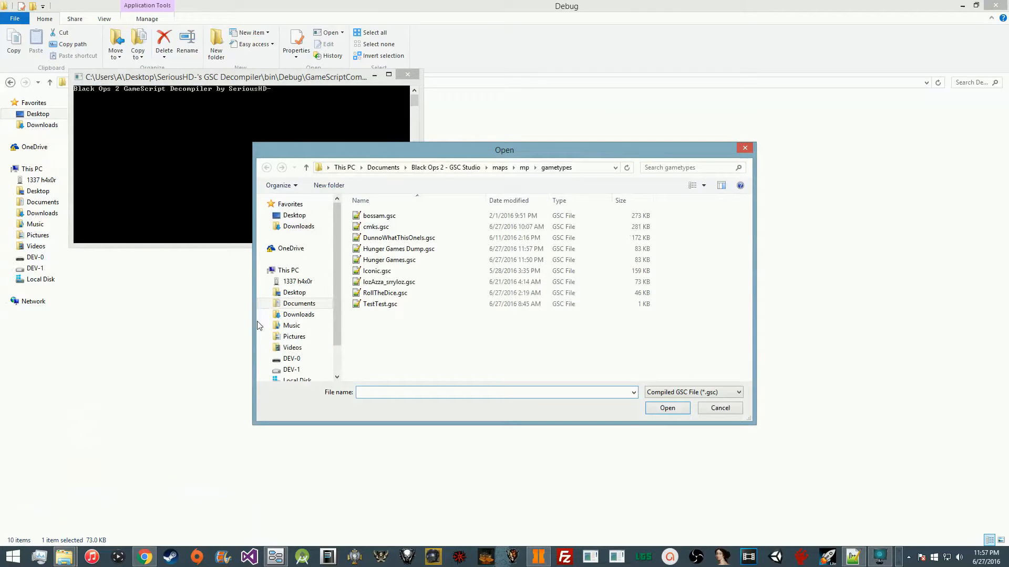
click(399, 249)
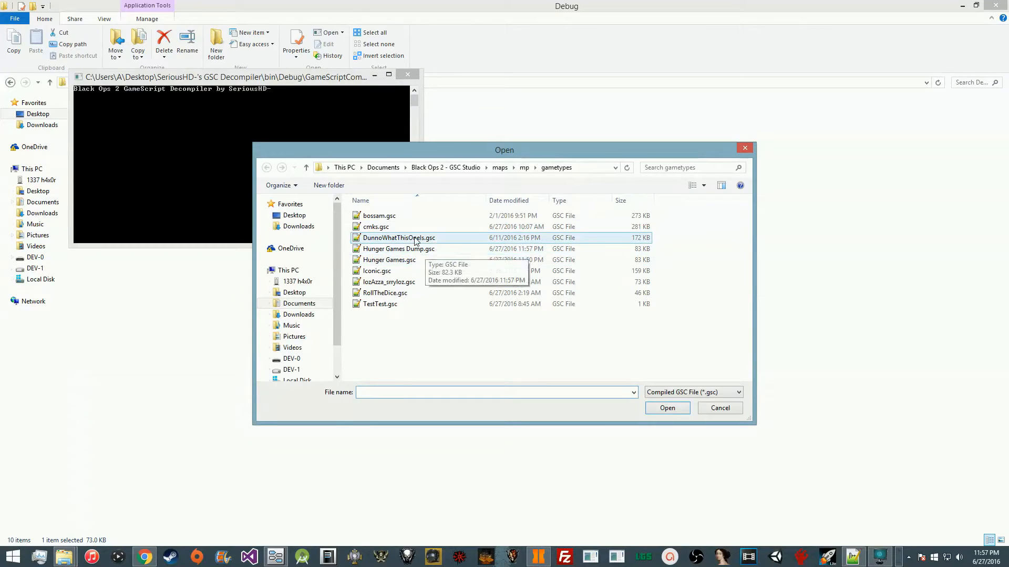
click(389, 259)
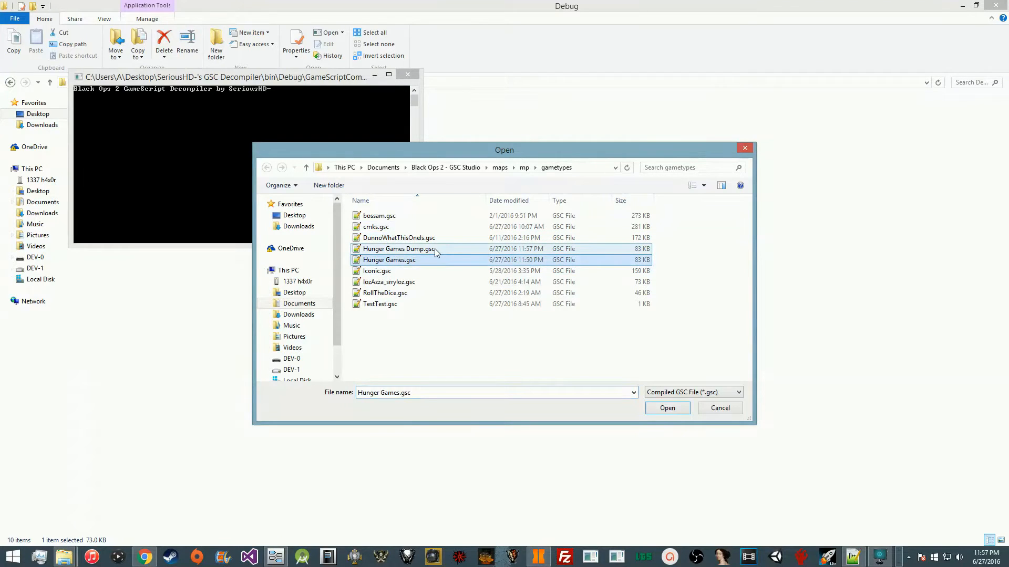
click(666, 407)
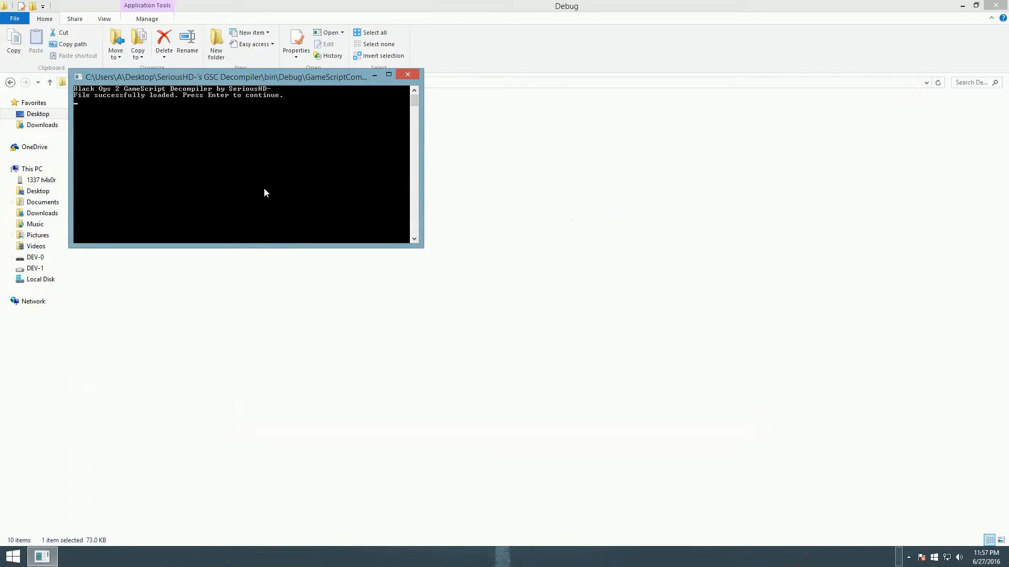
key(enter)
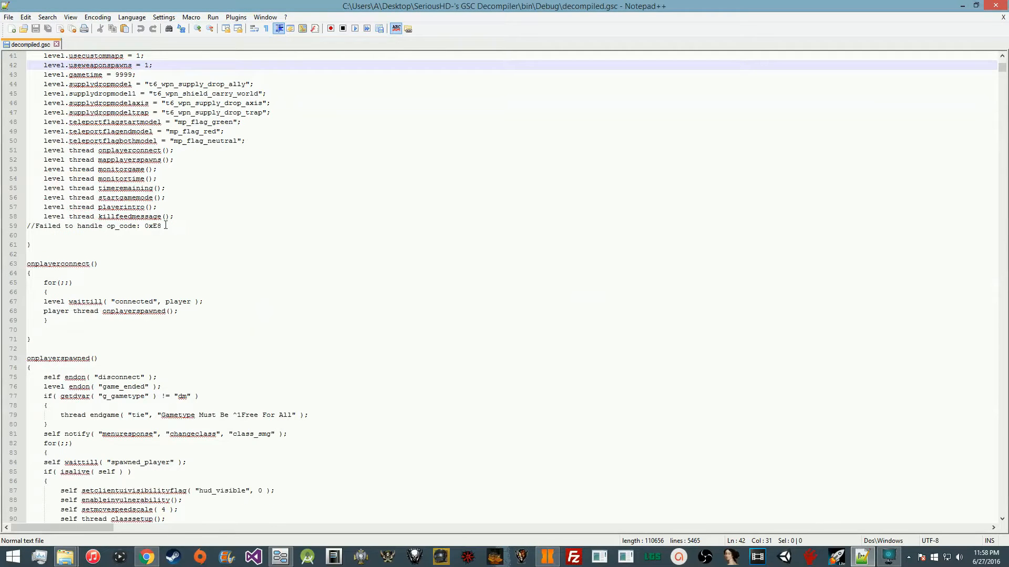
Scroll through decompiled.gsc to review functions like startgamemode and playerintro
scroll(down, 3)
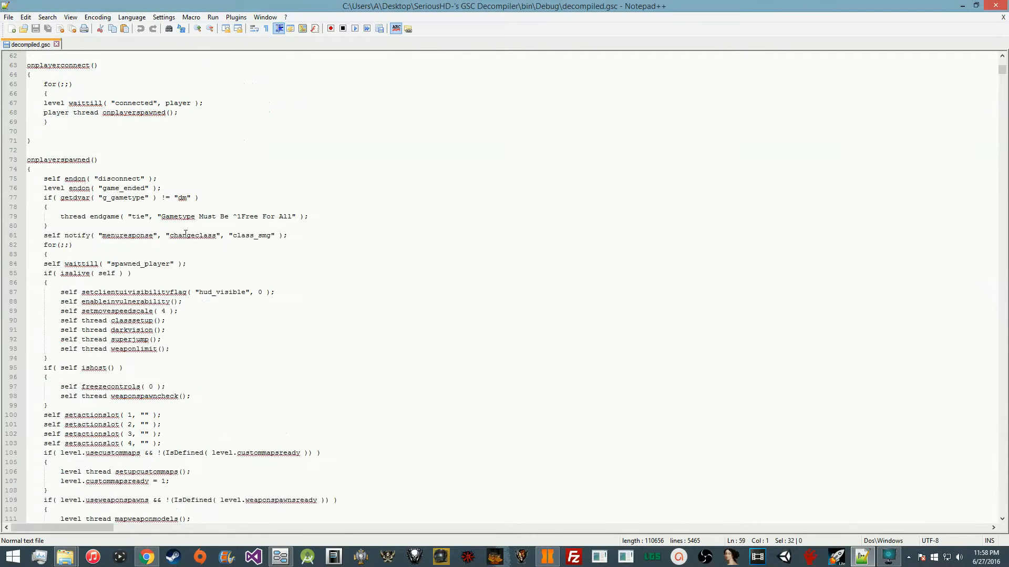
scroll(down, 3)
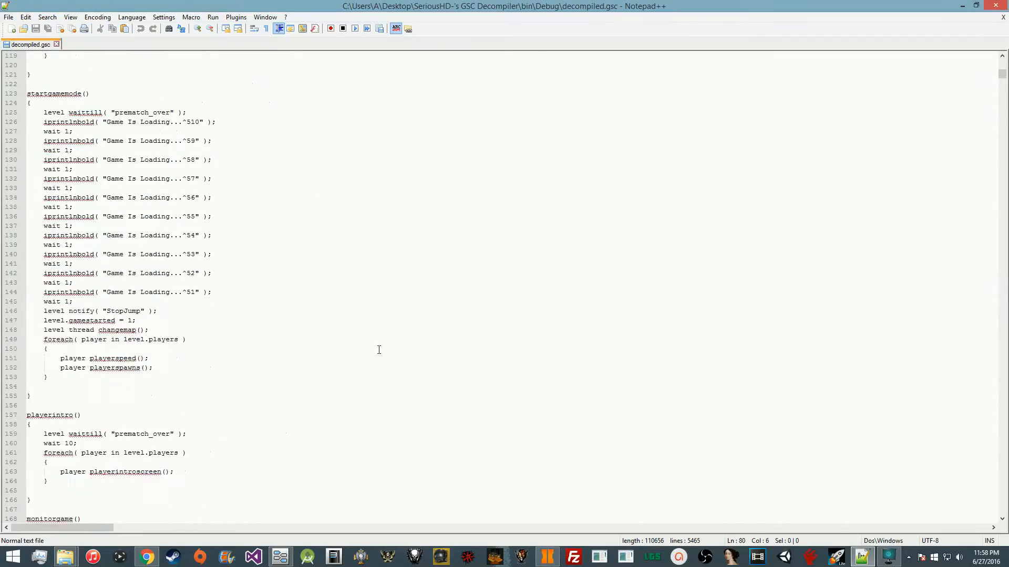
scroll(down, 3)
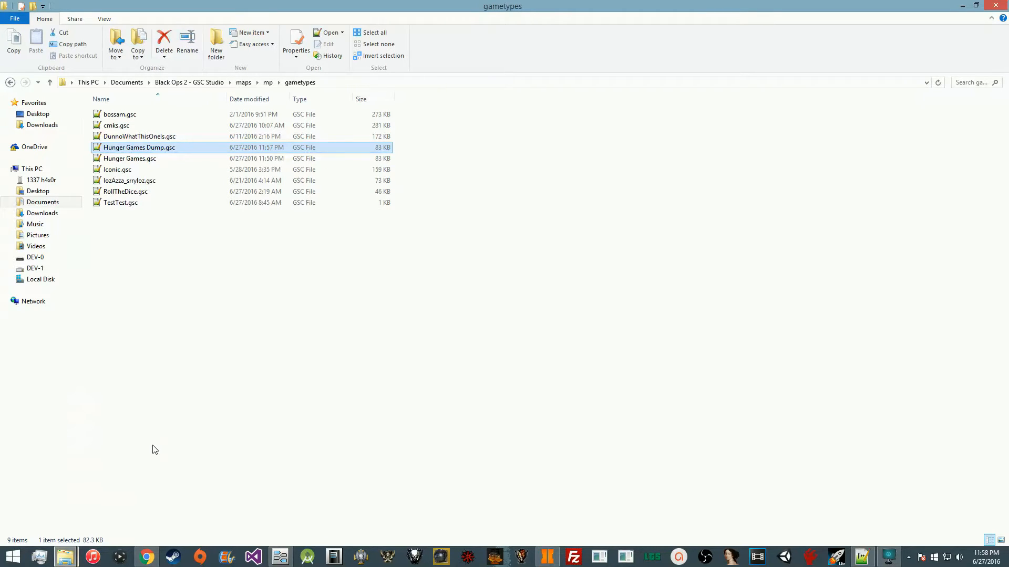
Restore the NetCheat PS3 search window showing the dump complete
click(547, 557)
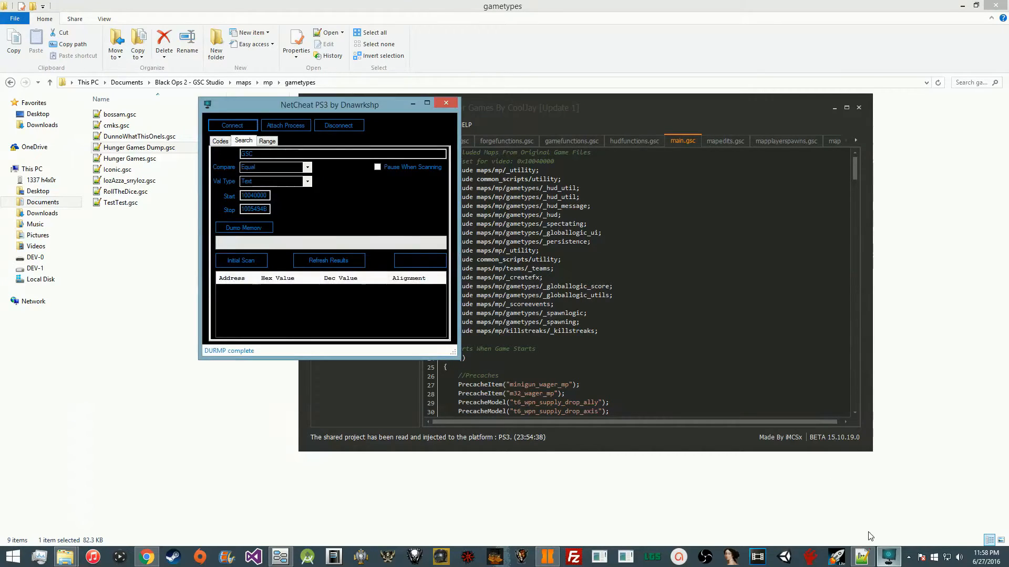
Move the NetCheat window aside and bring up ProDG Debugger's memory hex view behind it
drag(329, 105, 432, 111)
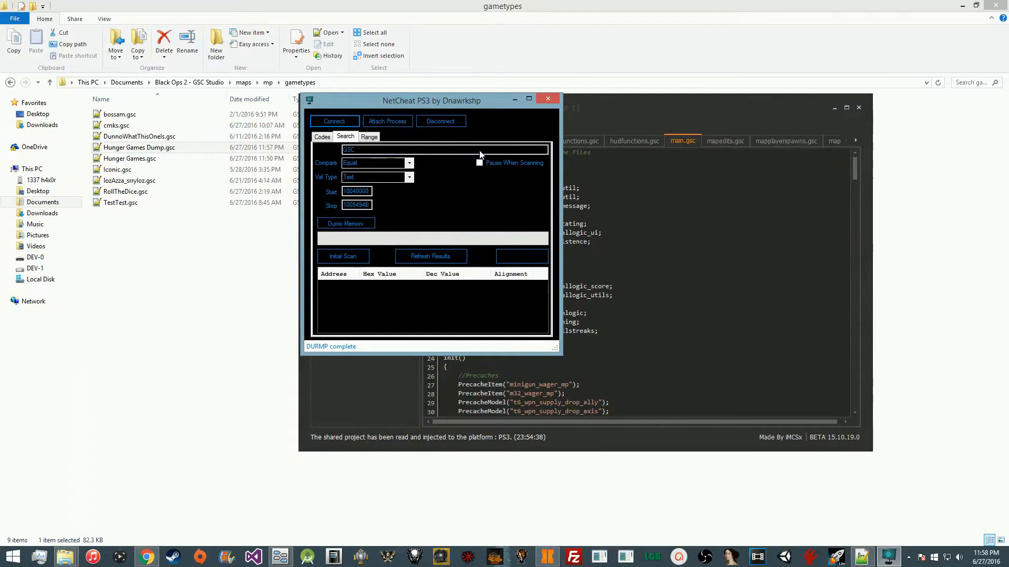
mouse_move(306, 534)
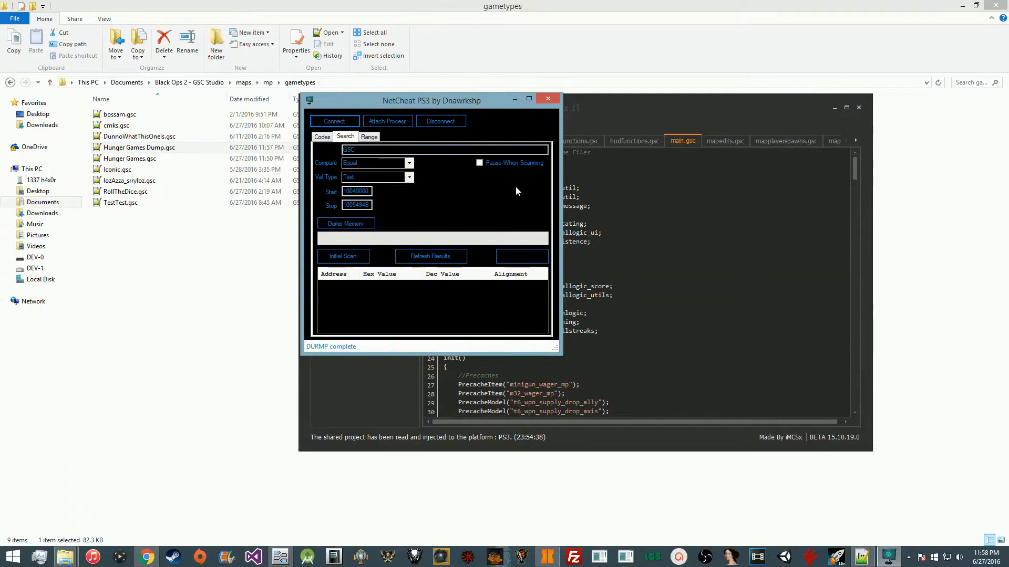
mouse_move(558, 188)
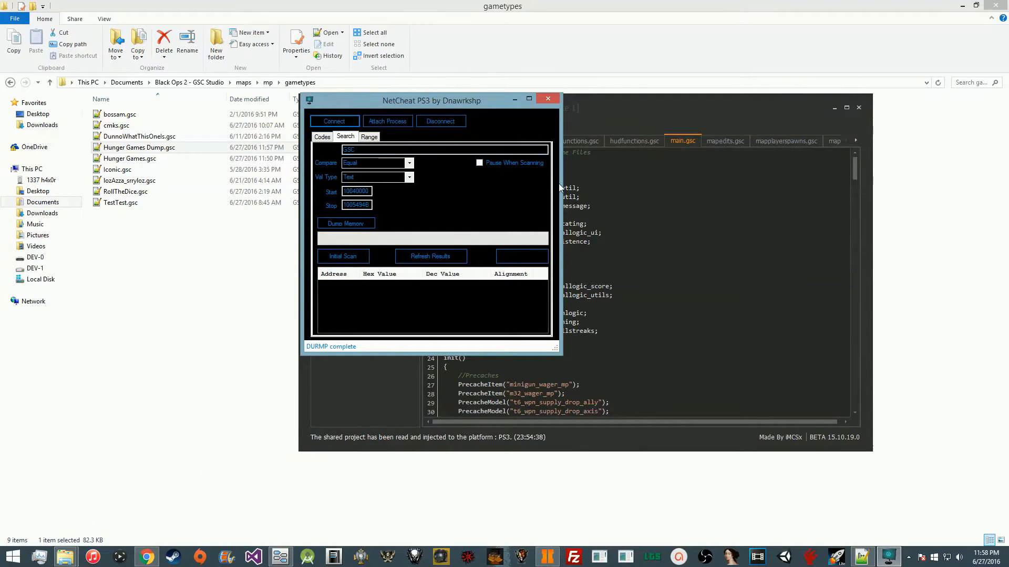
click(547, 99)
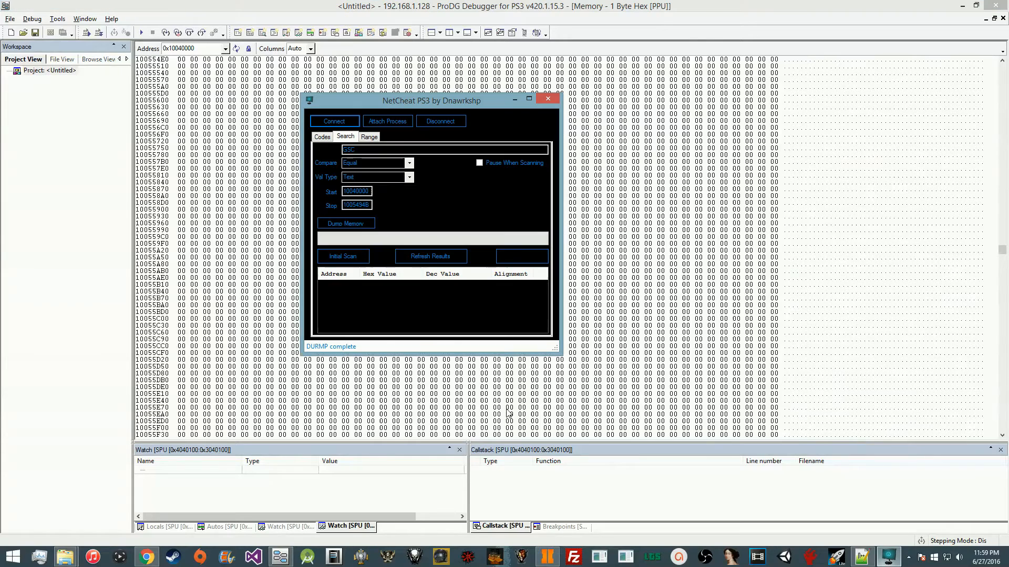
Check the dump's stop address, then select the 0x10040000 offset noted in main.gsc
click(356, 205)
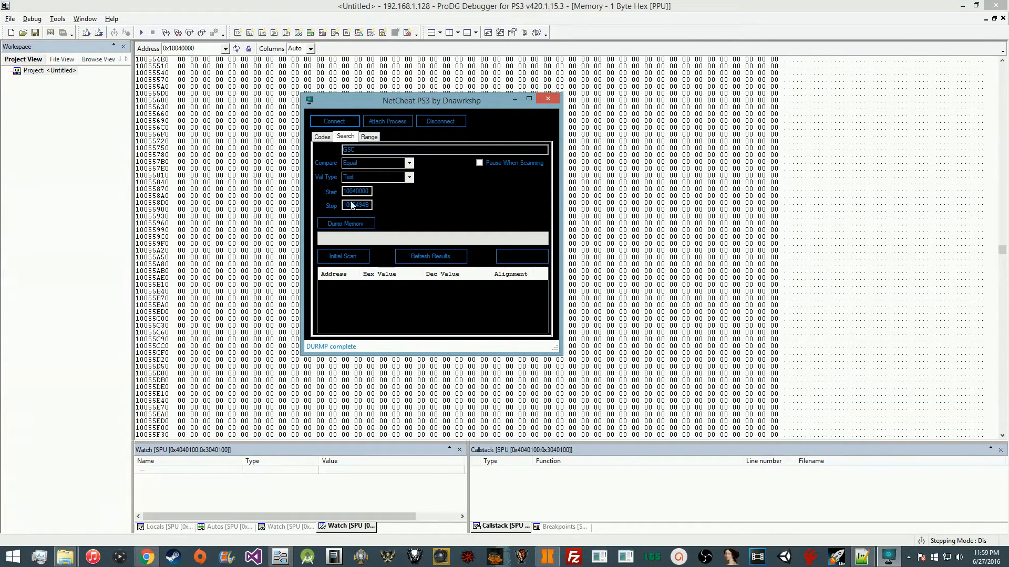
click(548, 99)
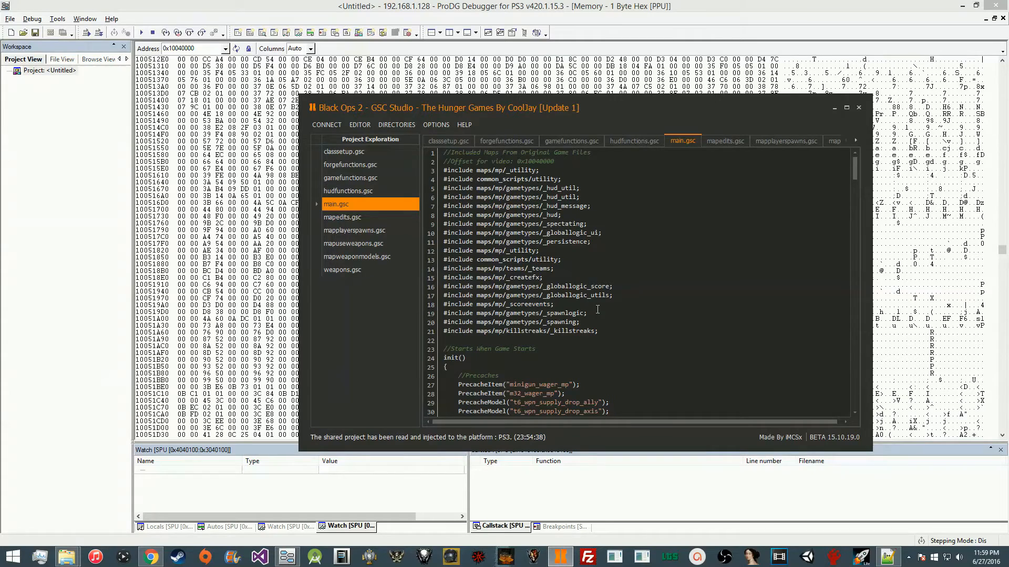
click(553, 161)
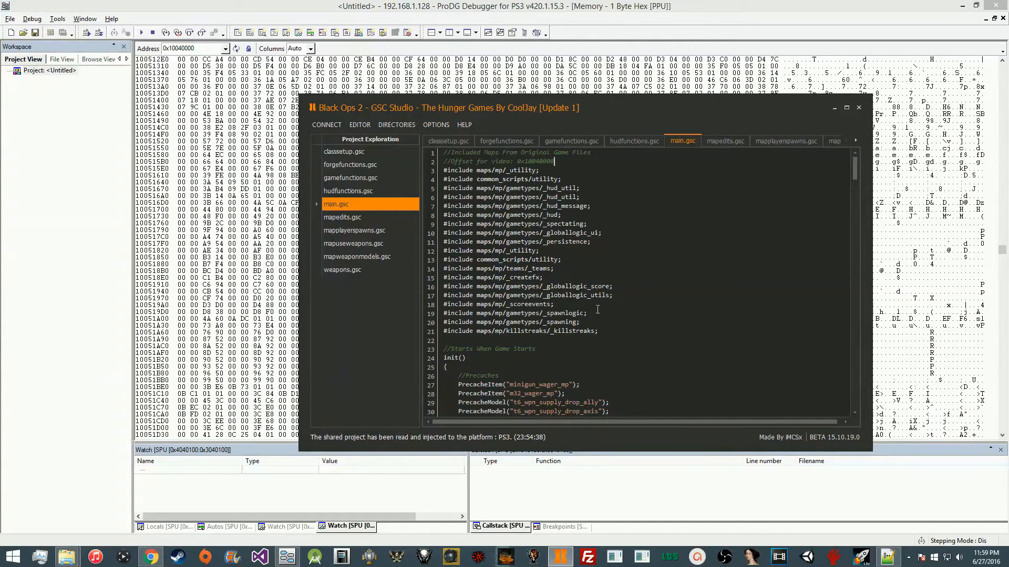